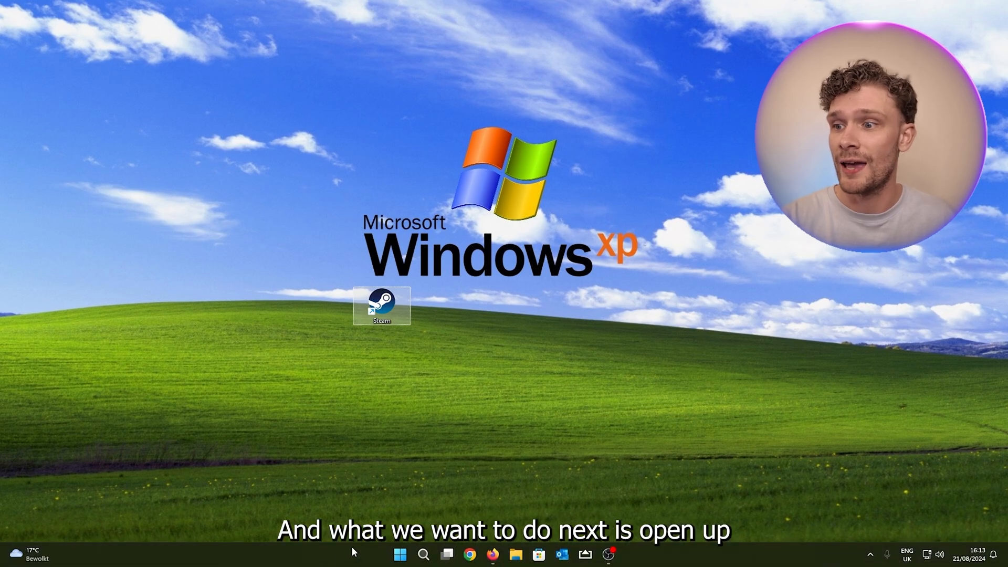
Run "C:\Program Files (x86)\Steam\Steam.exe" /repair from the Run dialog to relaunch Steam
left_click(423, 553)
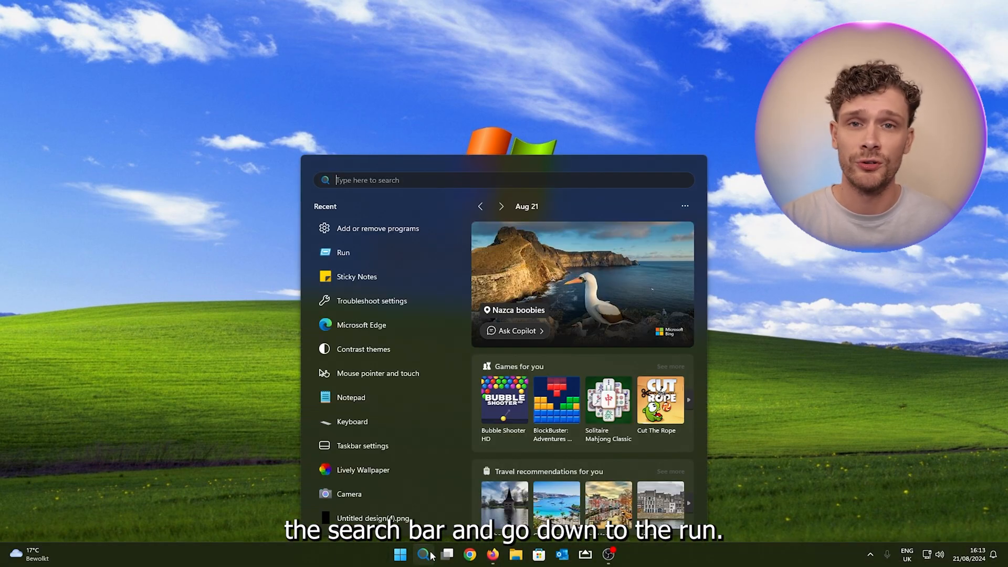
type("roblox Studio")
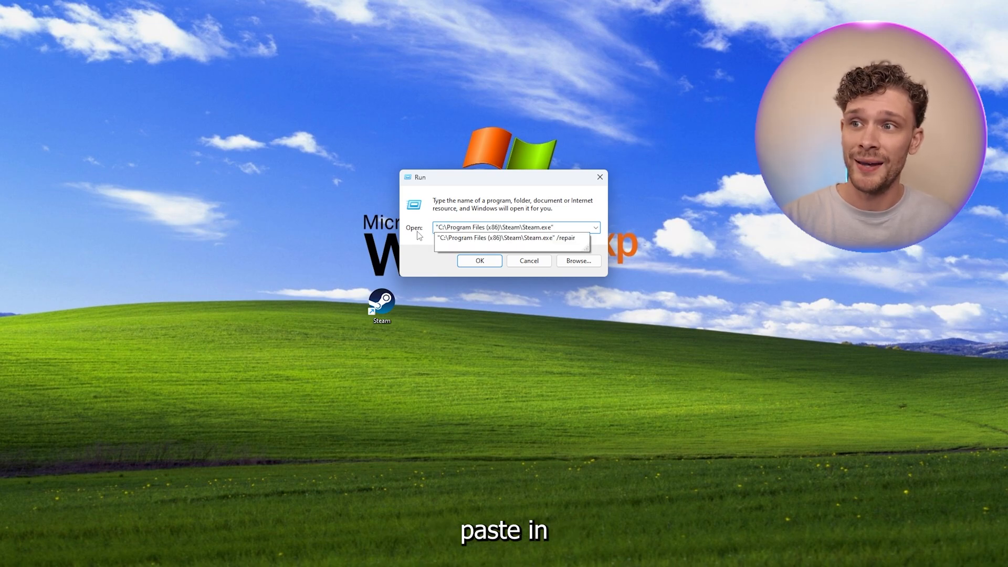
left_click(508, 237)
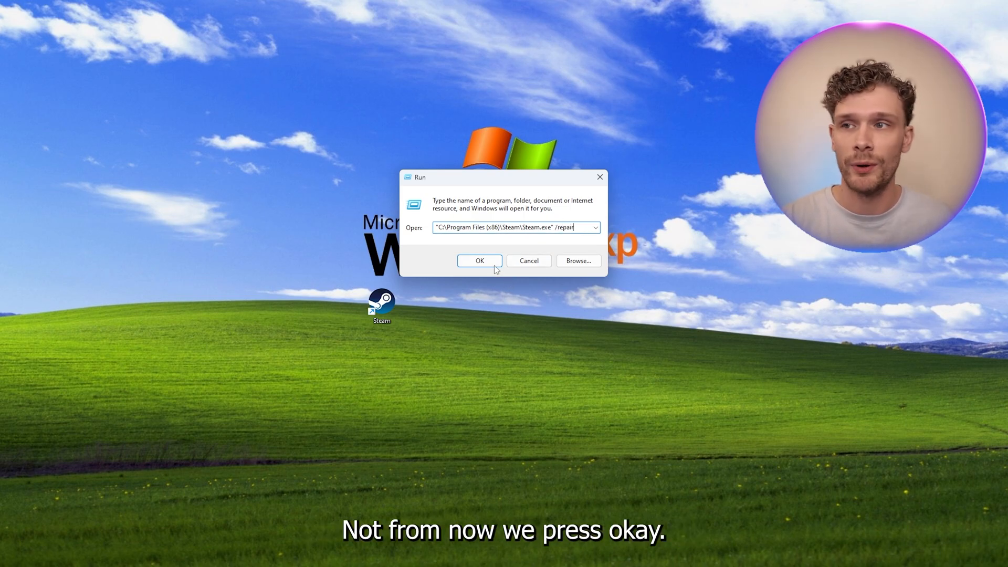
left_click(480, 261)
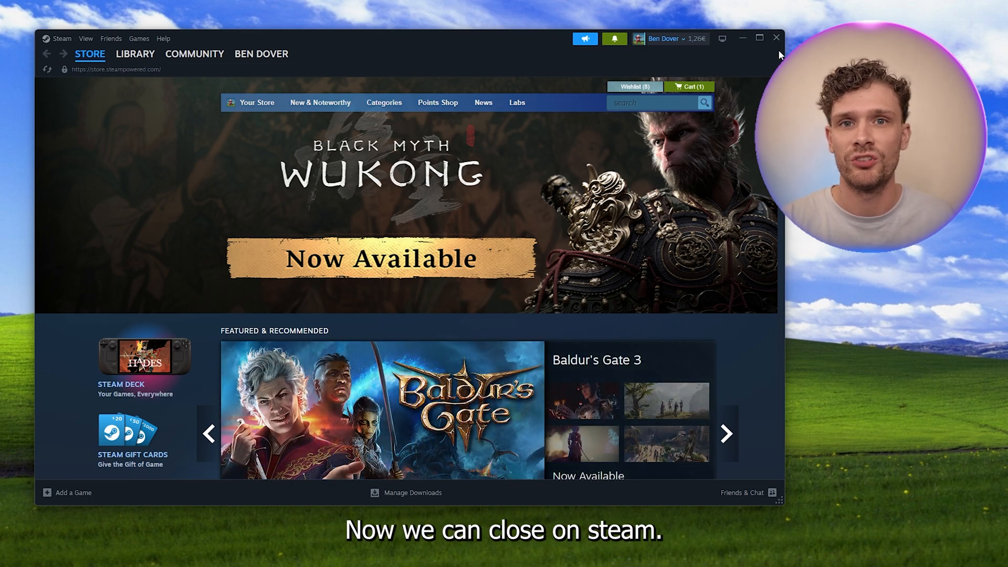
Close Steam and enter %localappdata in a fresh Run dialog
left_click(775, 38)
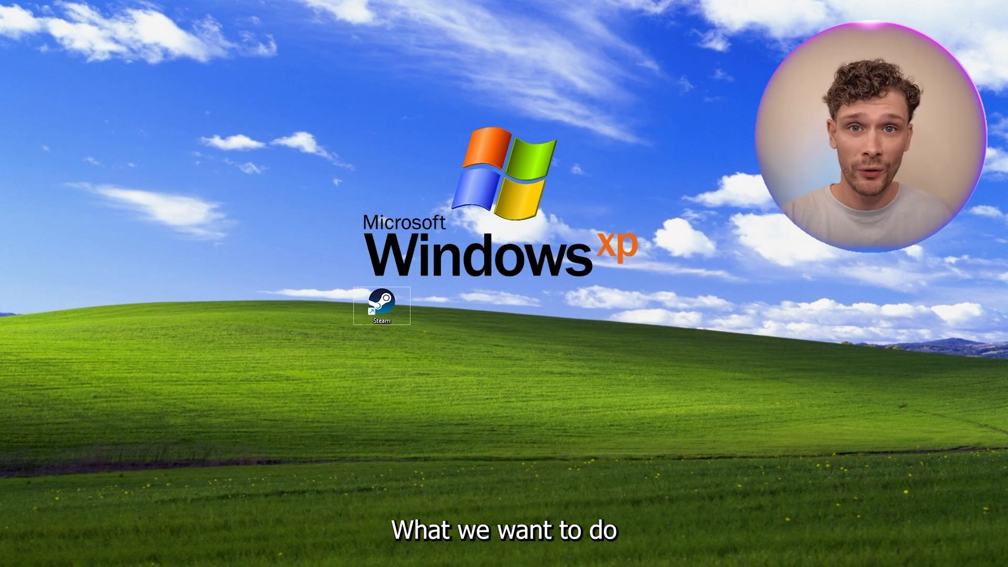
left_click(422, 554)
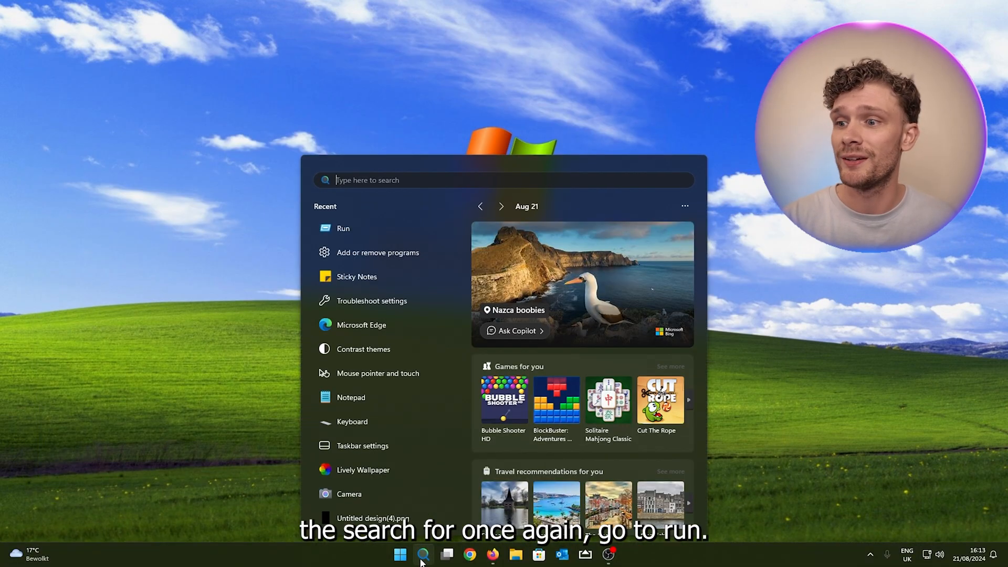
type("run")
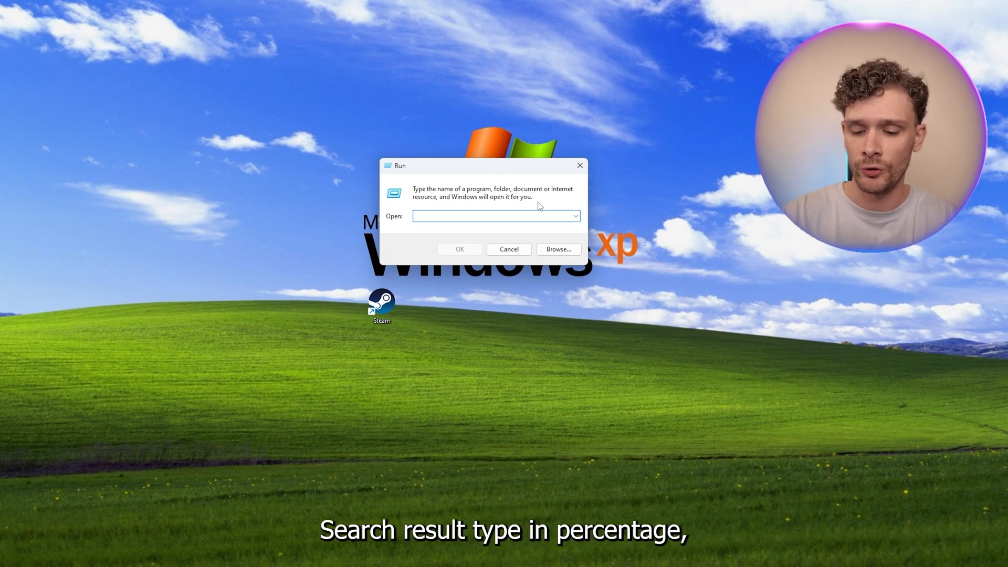
type("%local")
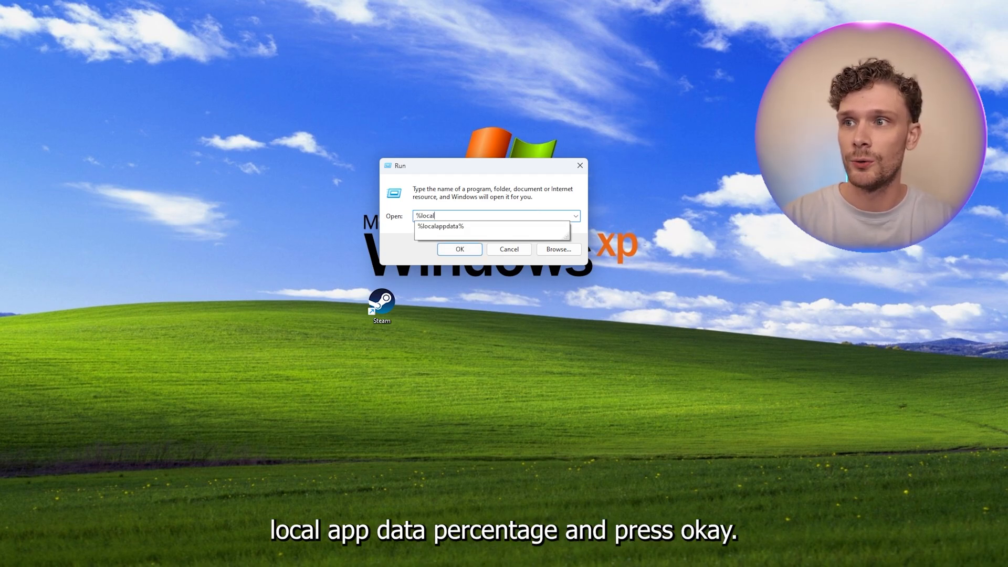
type("appdata")
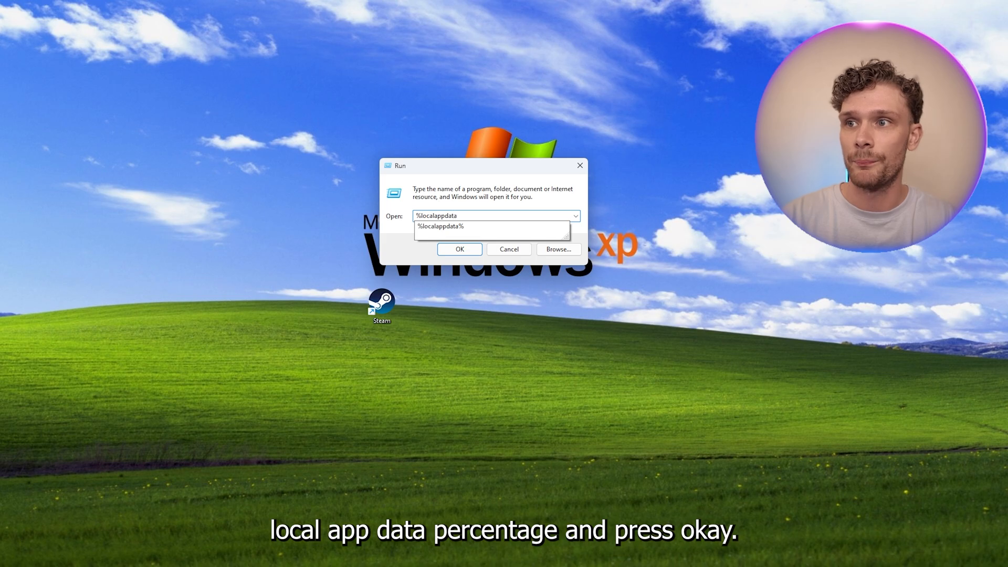
Delete the Steam folder from the local AppData directory after checking its contents
left_click(459, 249)
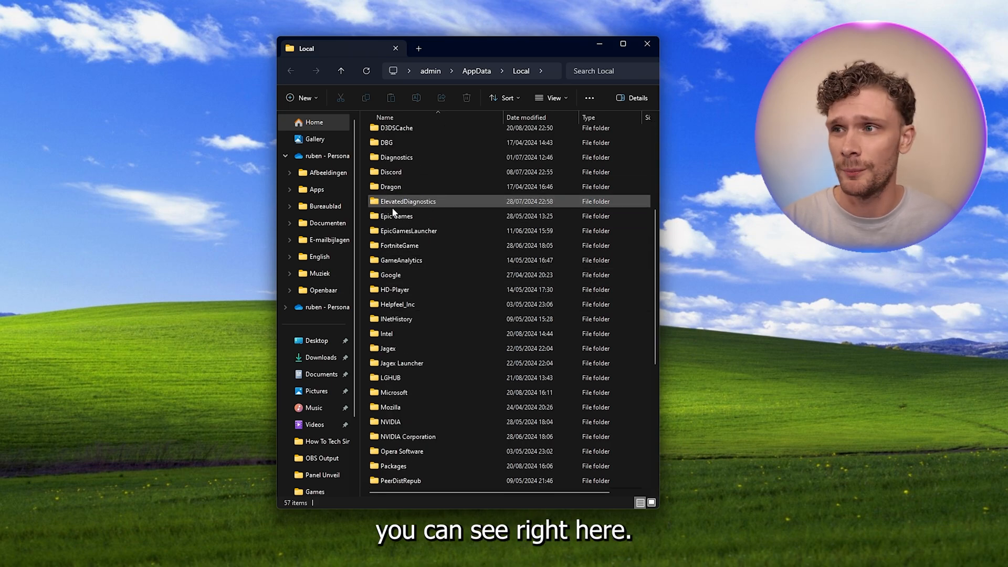
left_click(396, 217)
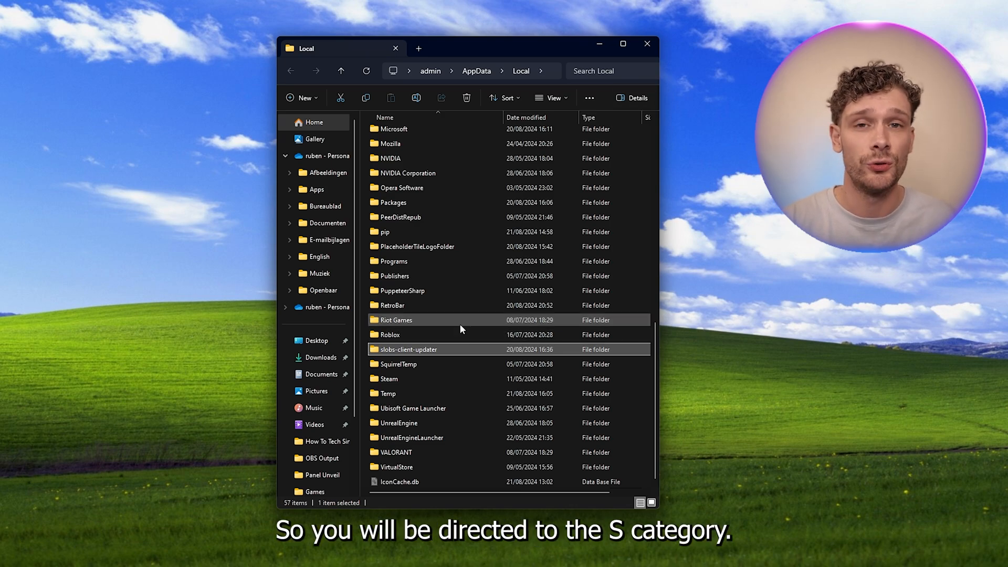
left_click(388, 379)
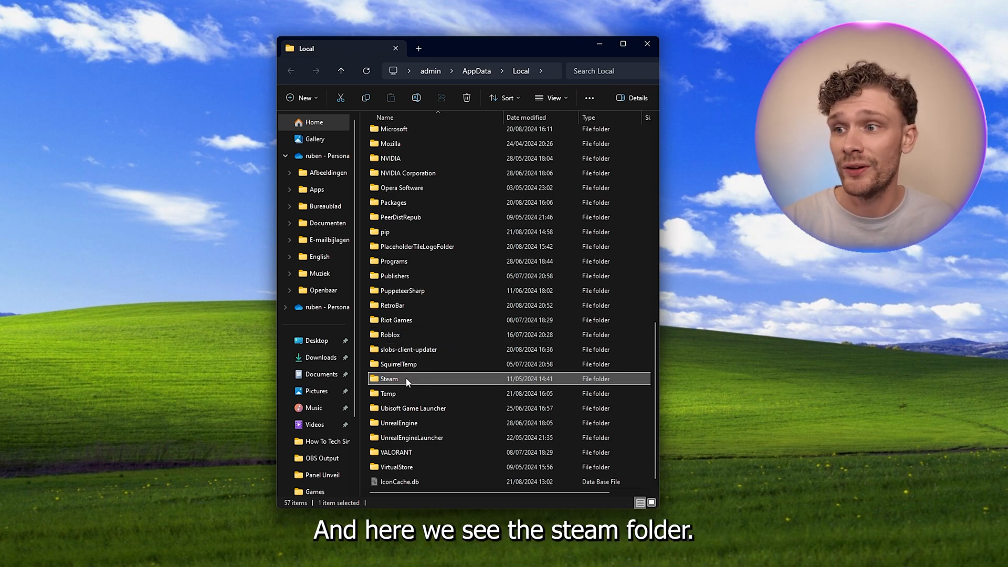
double_click(389, 379)
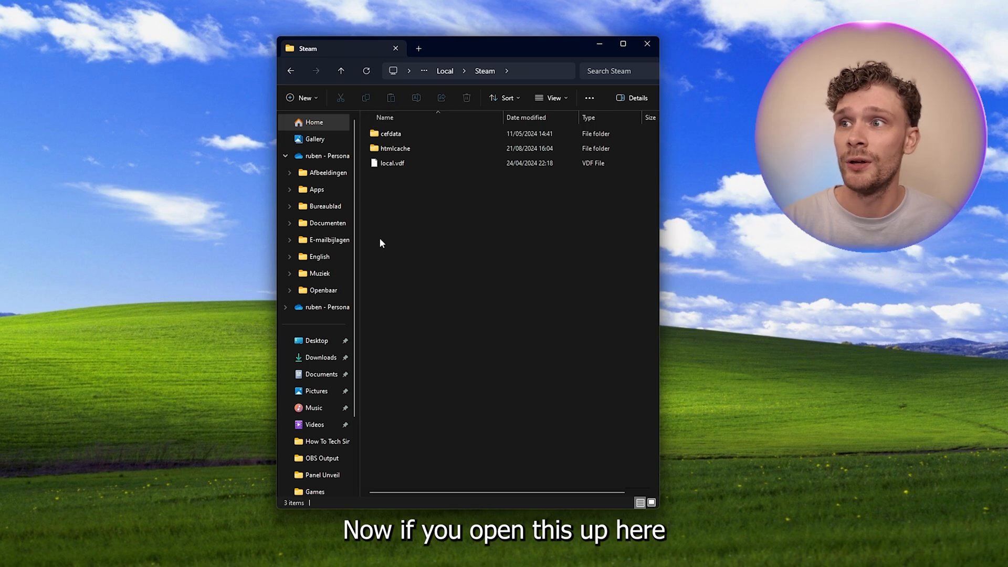
left_click(444, 71)
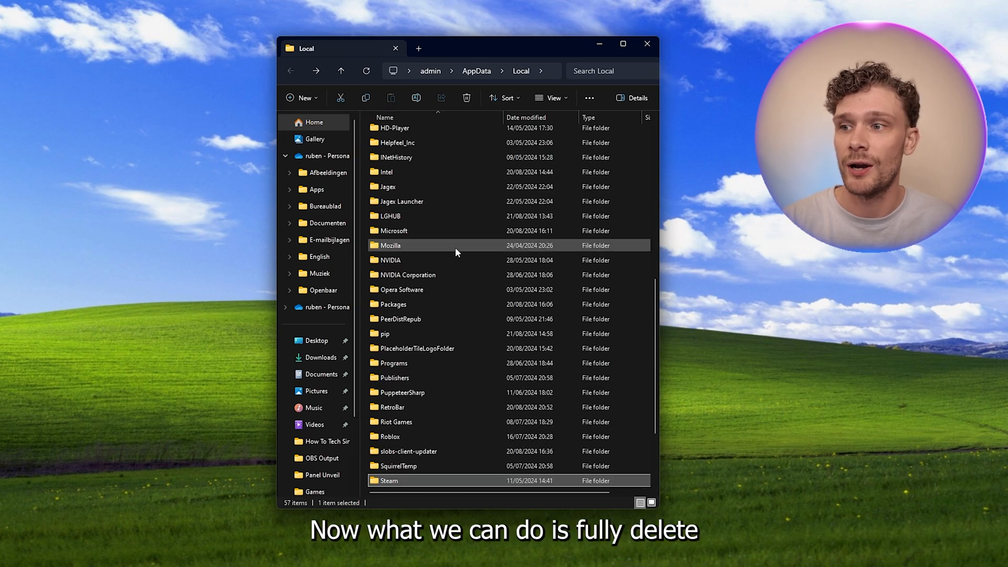
scroll("down", 3)
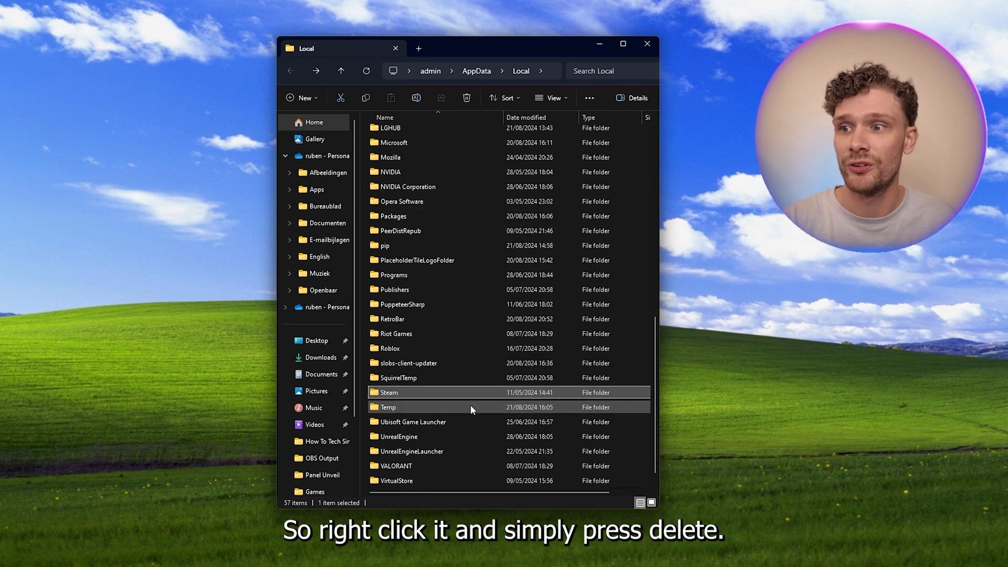
key("Delete")
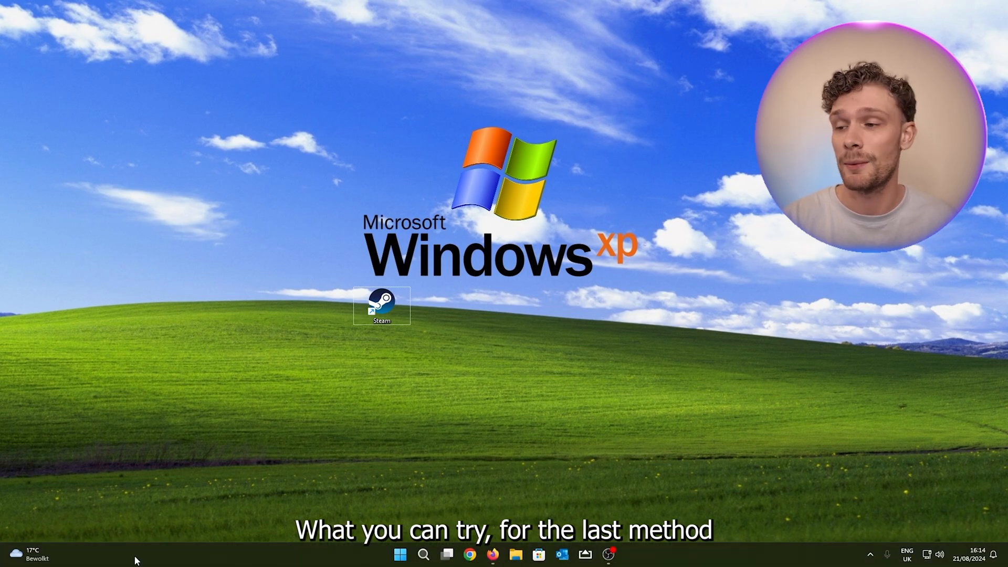
Search Windows for "add or remove programs"
left_click(423, 554)
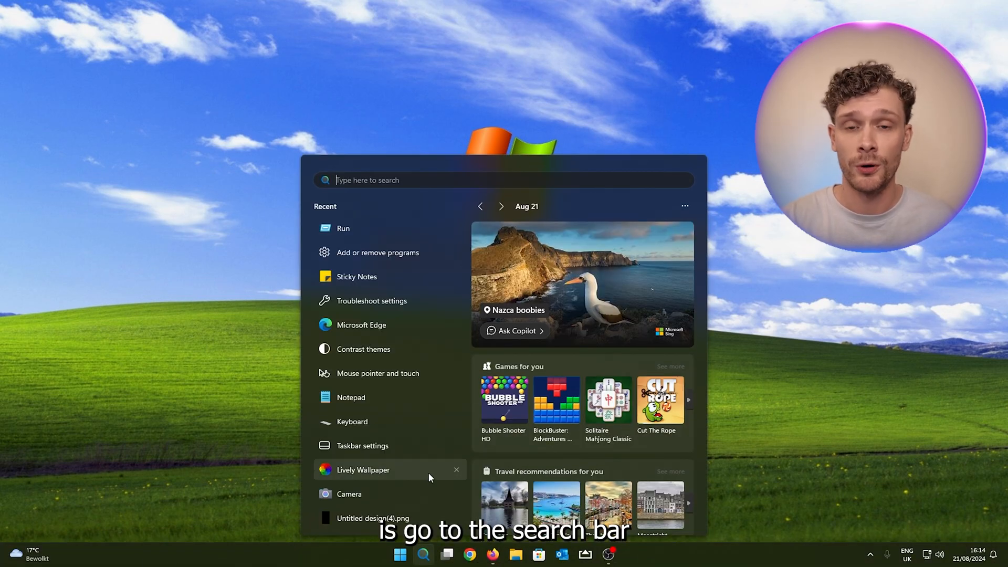
type("add or remove programs")
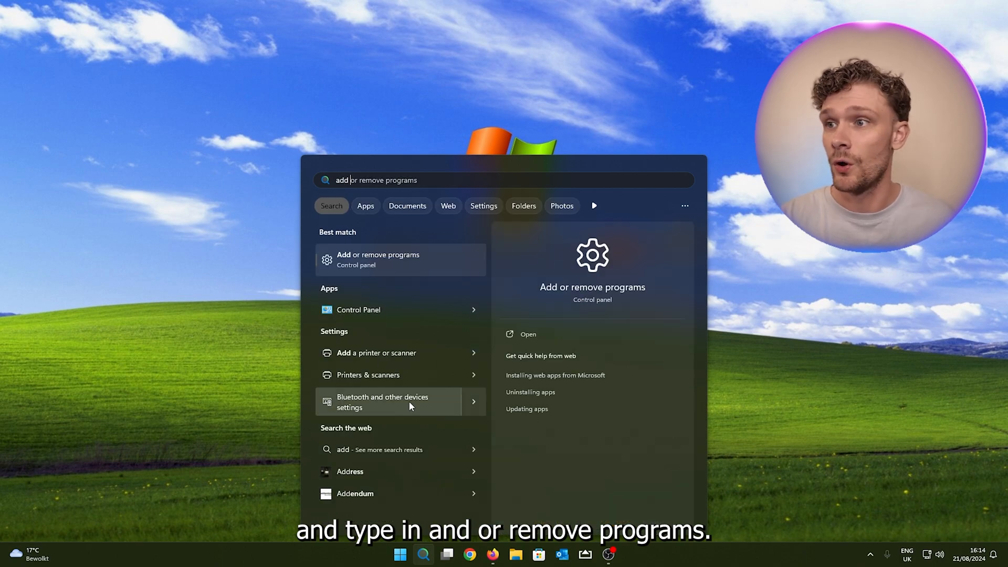
Filter Installed apps to Steam and reveal its Uninstall option from the three-dots menu
left_click(378, 259)
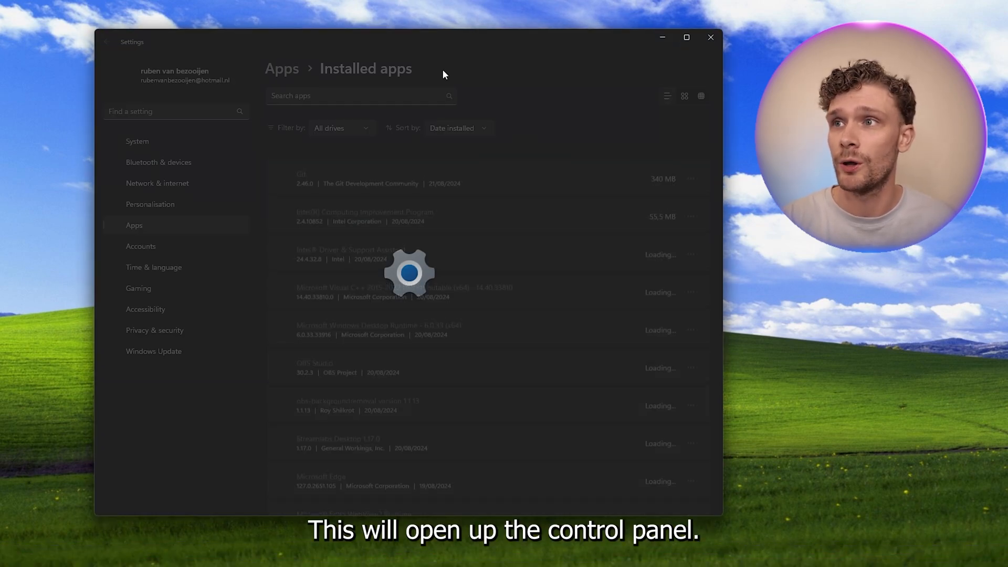
type("steam")
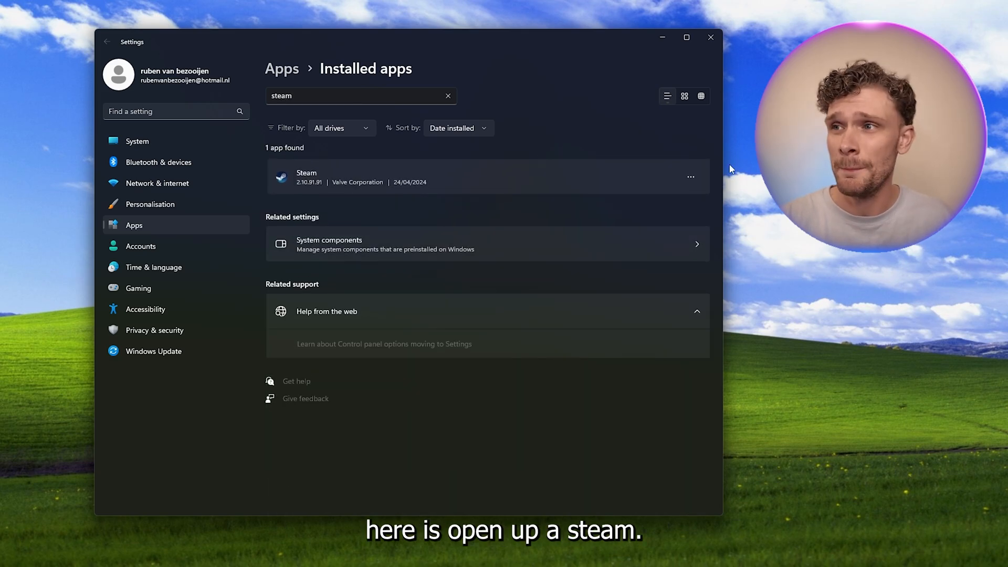
left_click(692, 176)
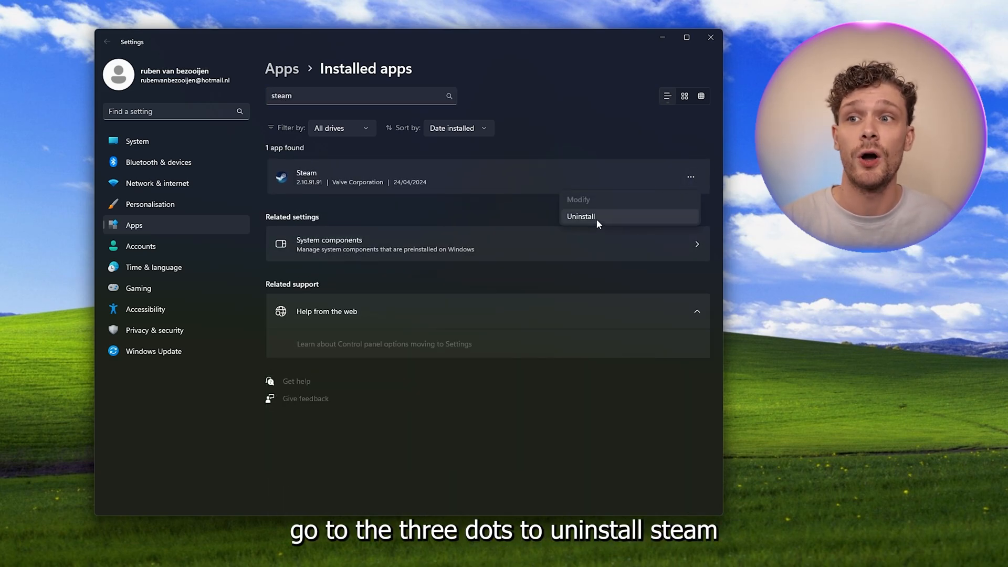